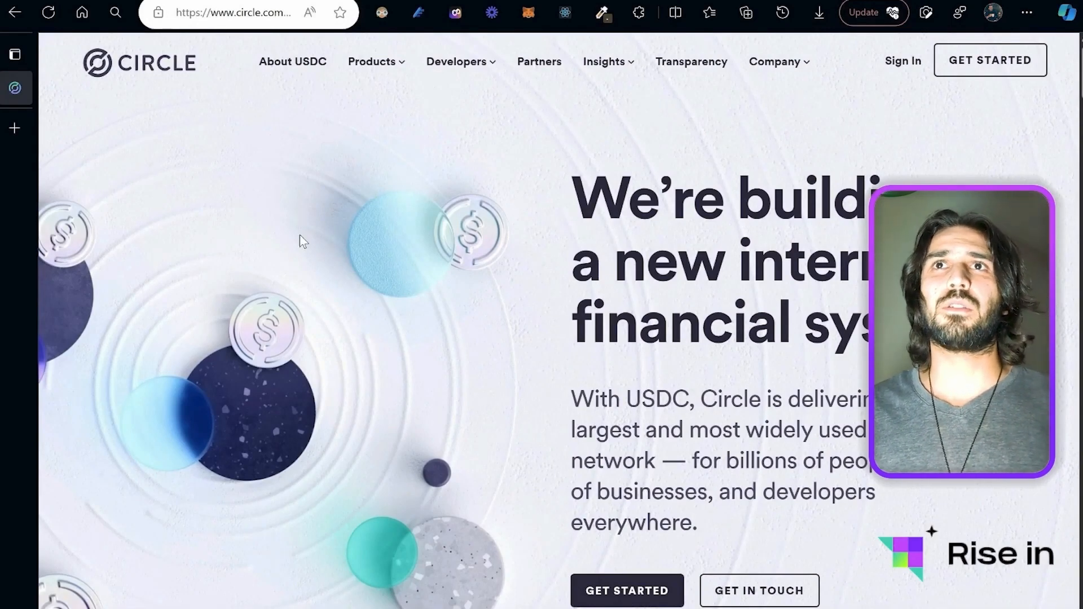
mouse_move(346, 210)
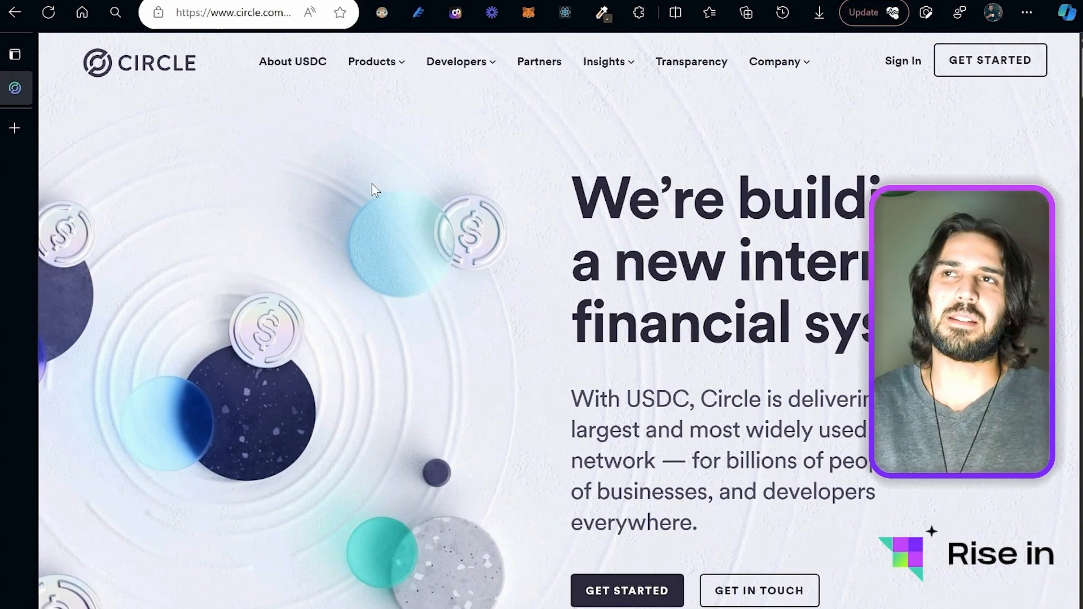
mouse_move(902, 65)
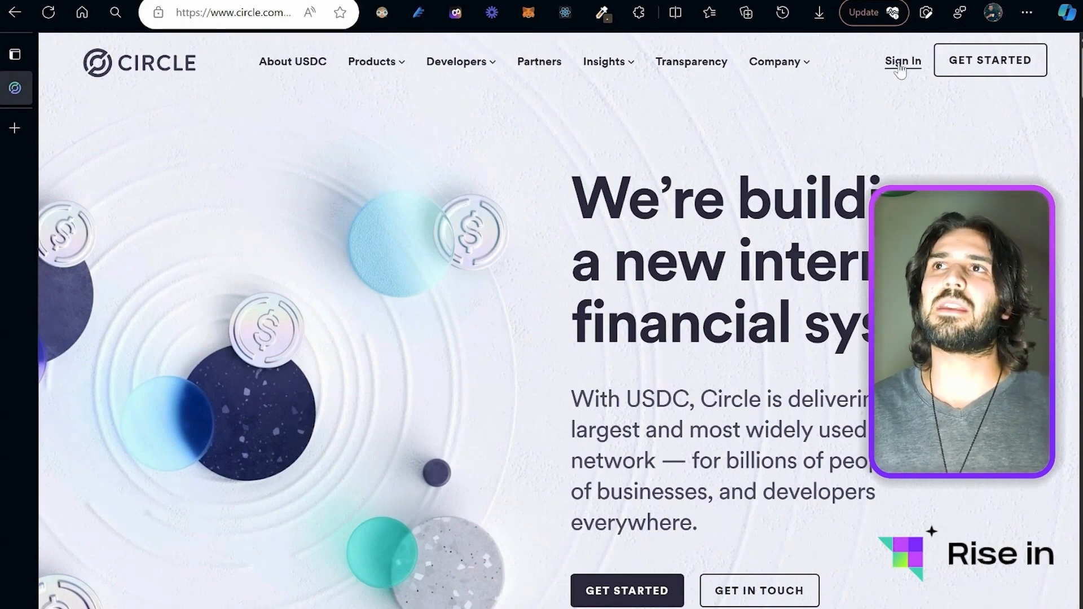
- Sign in and onboard as a Web3 app builder focused on Testing & Learning
left_click(902, 61)
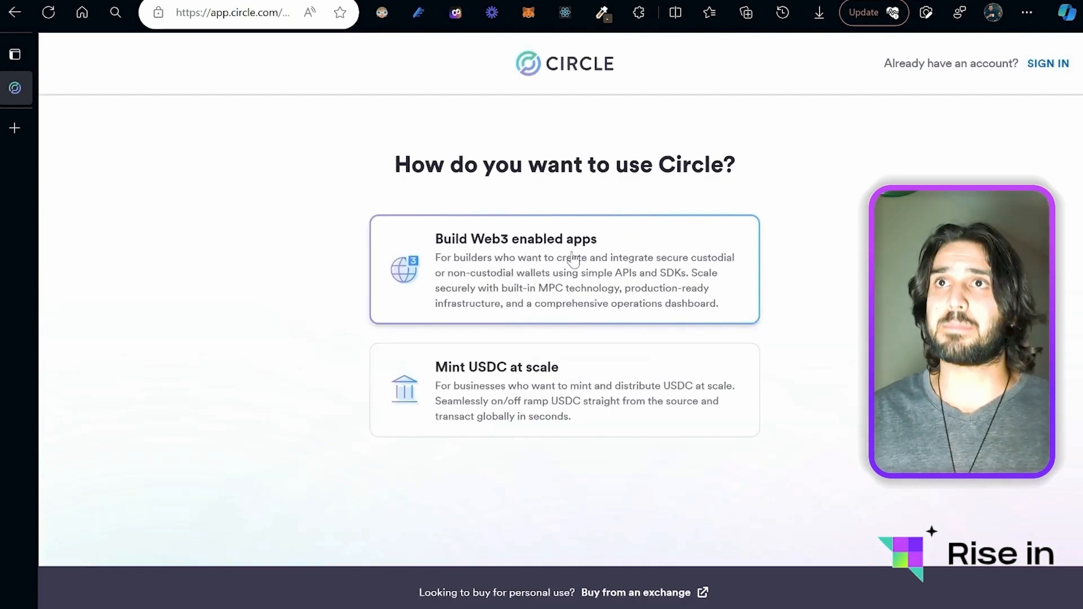
left_click(564, 270)
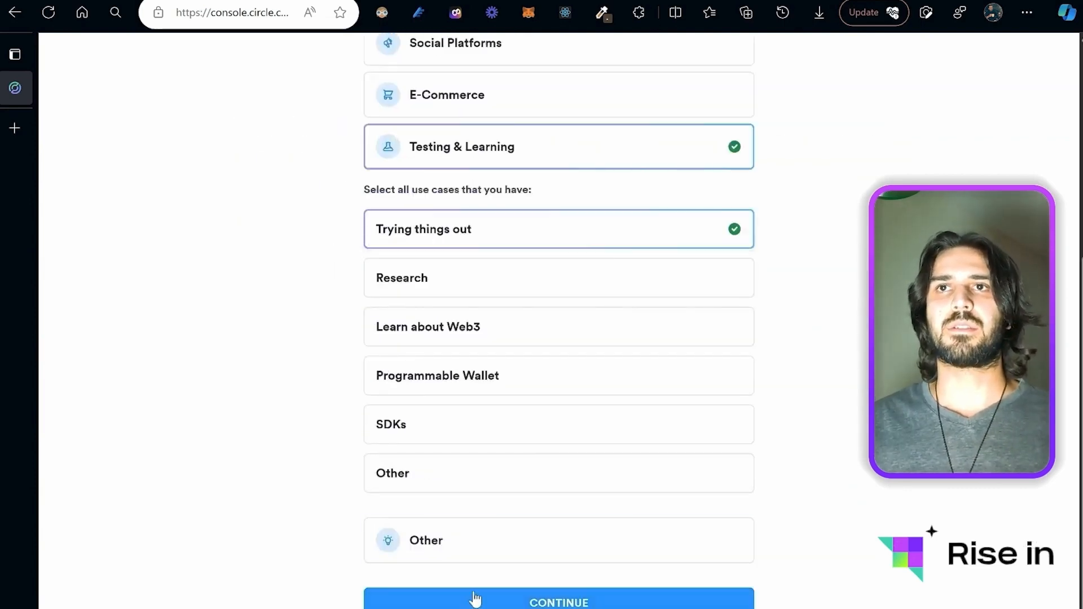
left_click(558, 601)
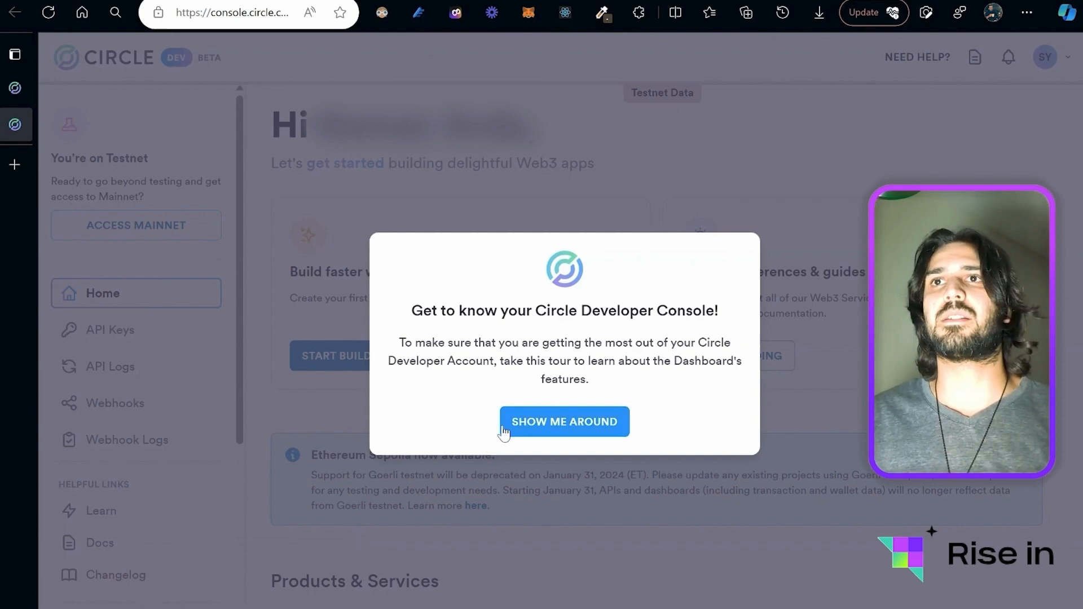
- Dismiss the welcome tour and go to the empty API Keys page
left_click(564, 421)
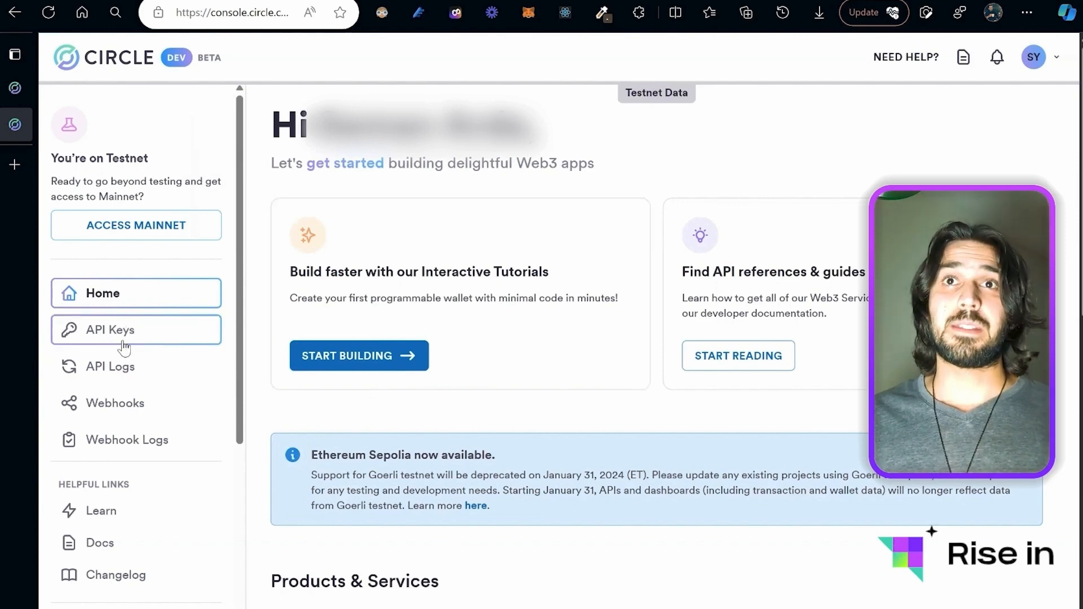
left_click(135, 330)
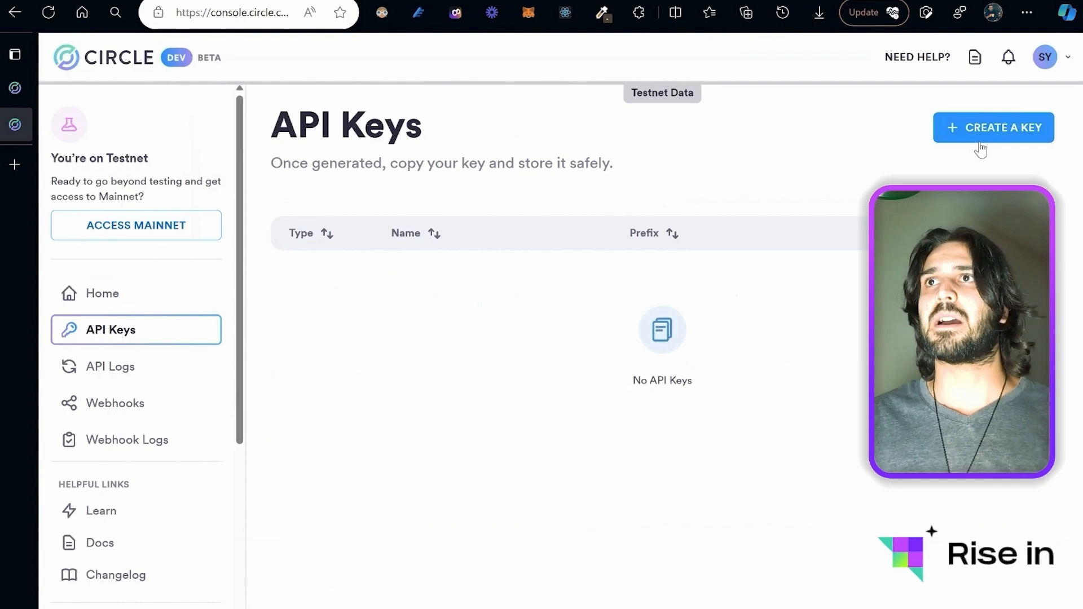
- Create restricted key 'Risein_Testing' with Programmable Wallets set to Read & Write
left_click(993, 127)
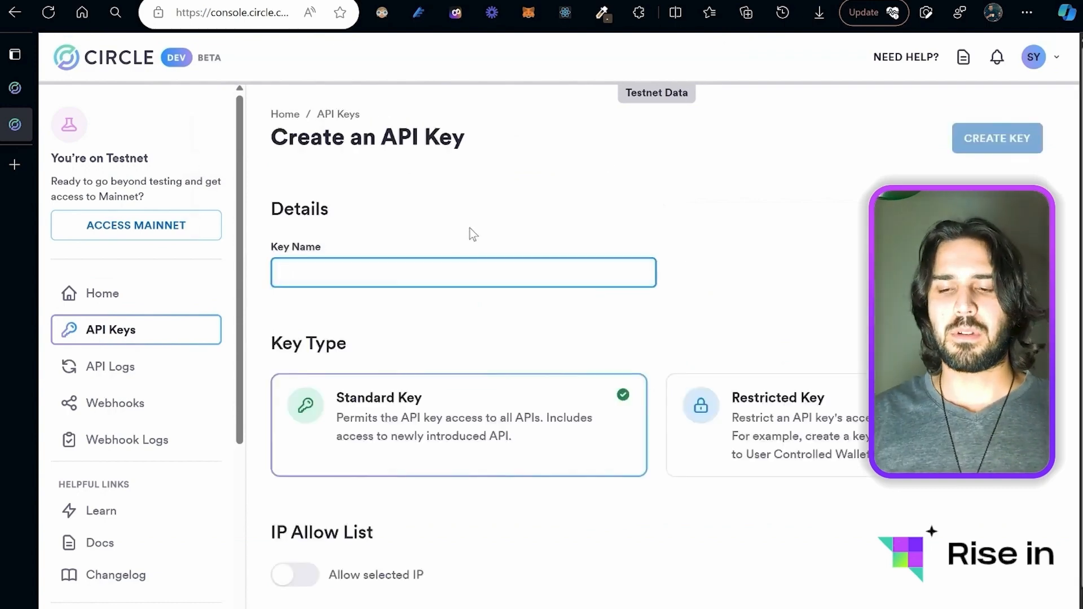
type("Risein_Testing")
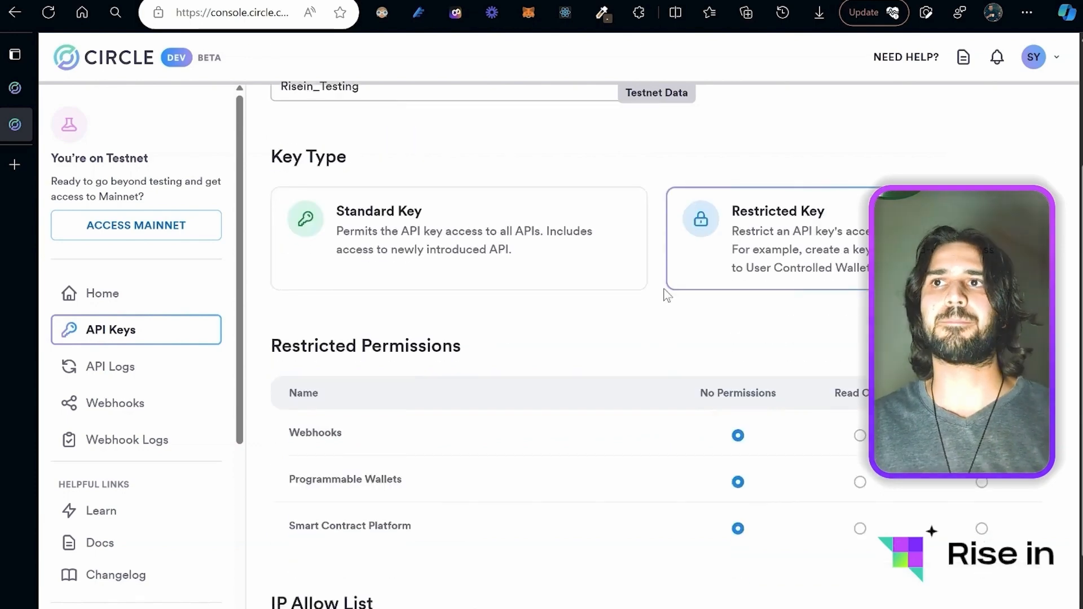
scroll("down", 3)
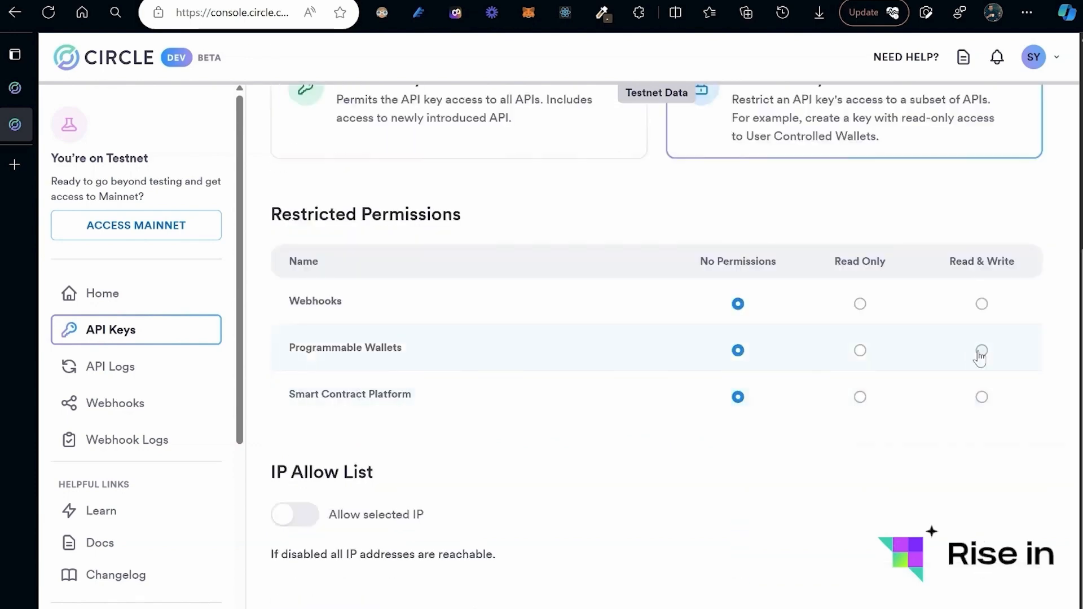
left_click(981, 350)
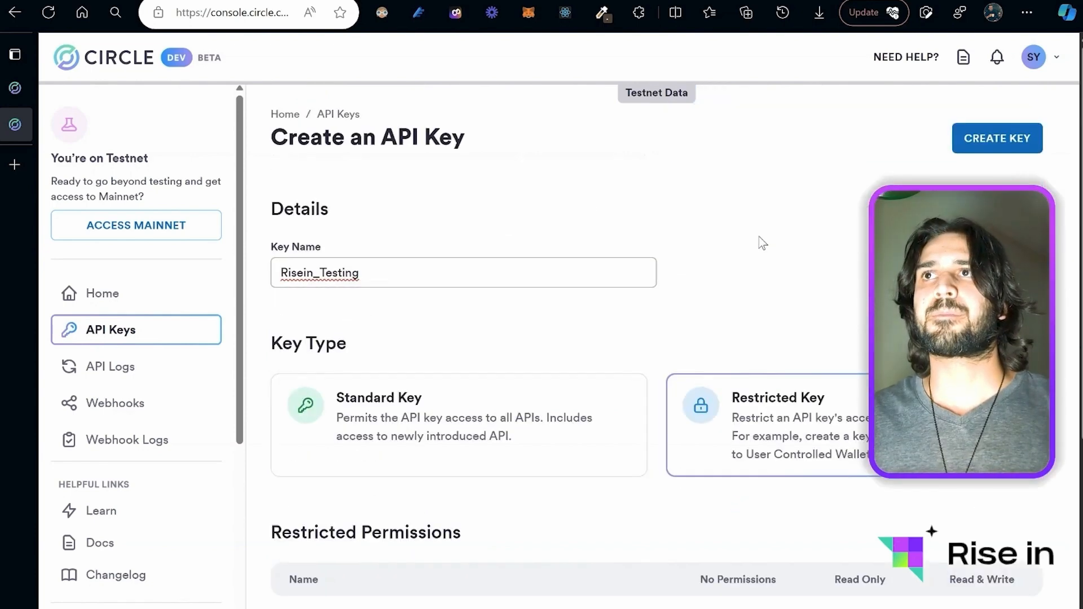
left_click(997, 139)
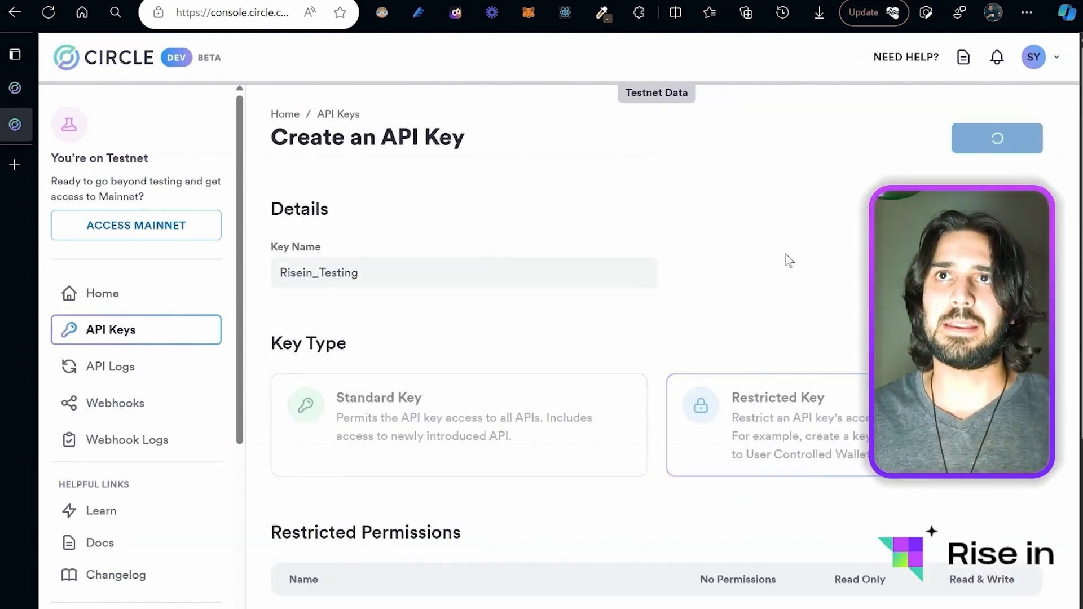
- Copy the new Risein_Testing key secret and close the confirmation dialog
left_click(997, 138)
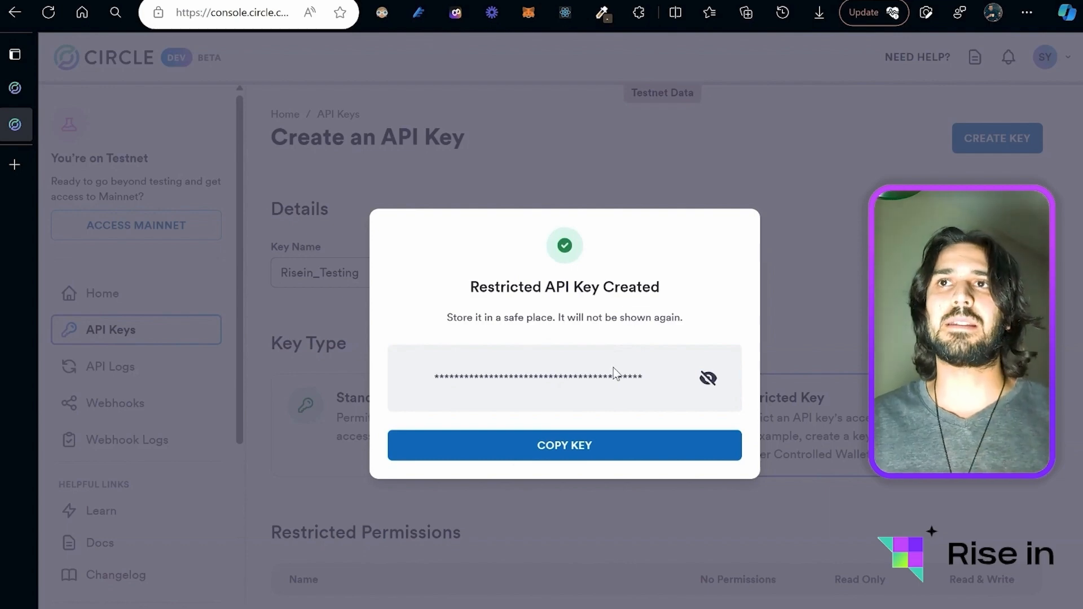
left_click(564, 445)
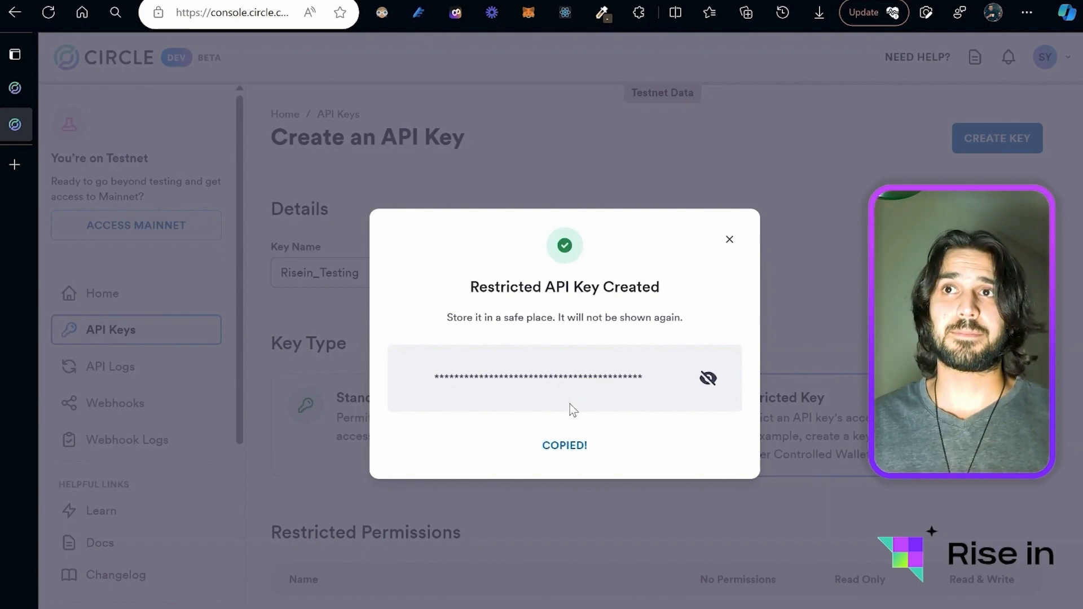
left_click(728, 239)
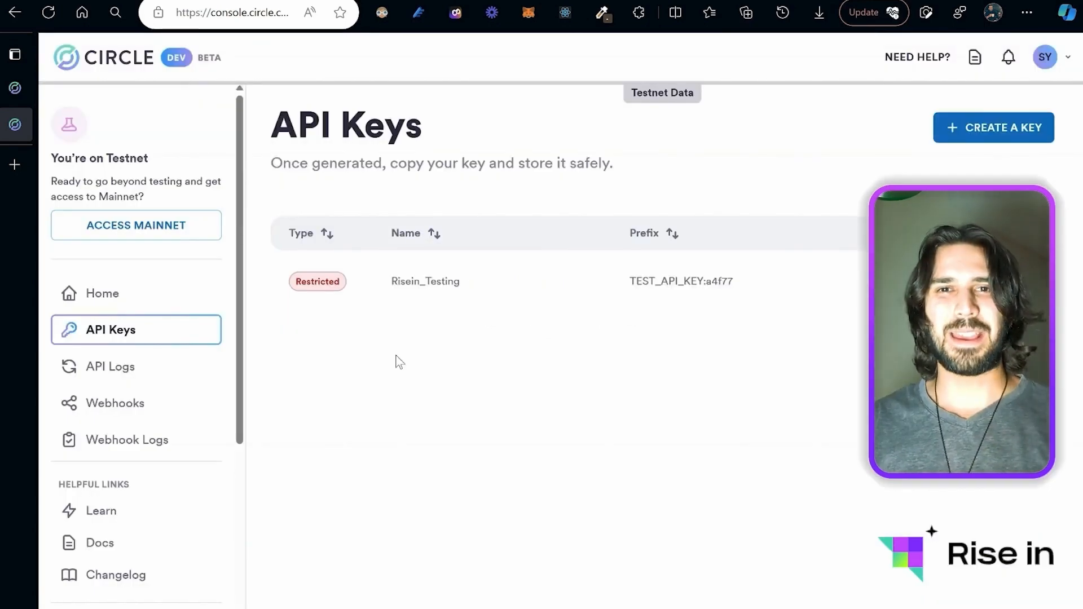